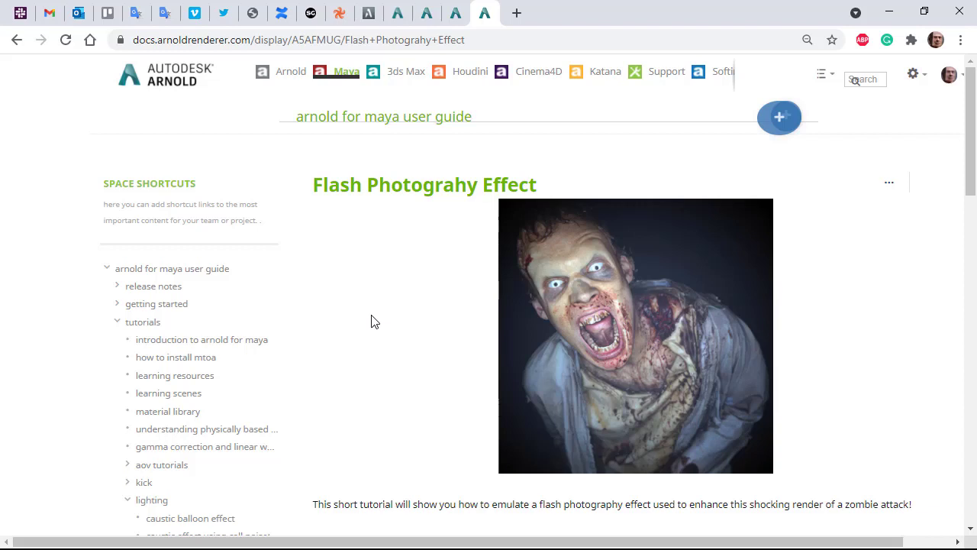
mouse_move(403, 338)
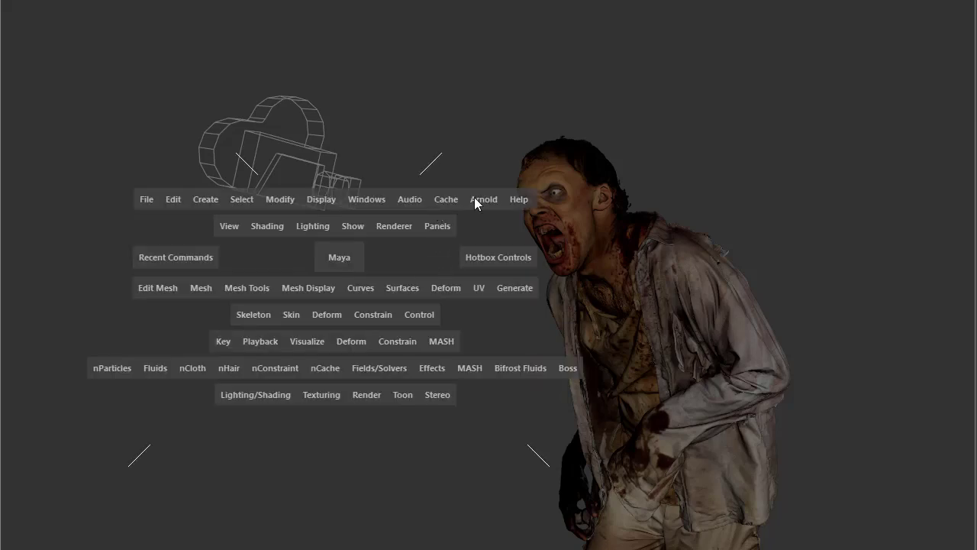
Create an Arnold area light beside the zombie via Arnold > Lights > Area Light
click(483, 199)
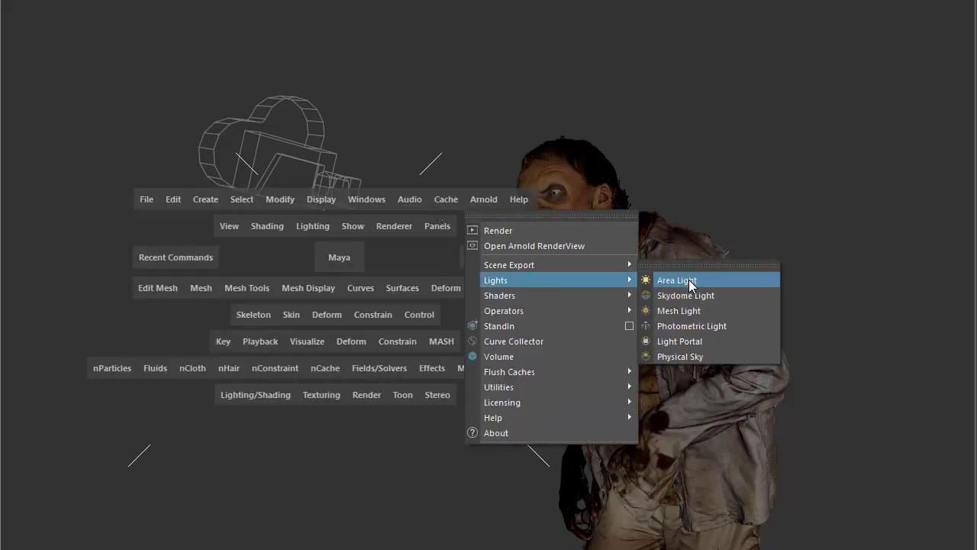
click(675, 280)
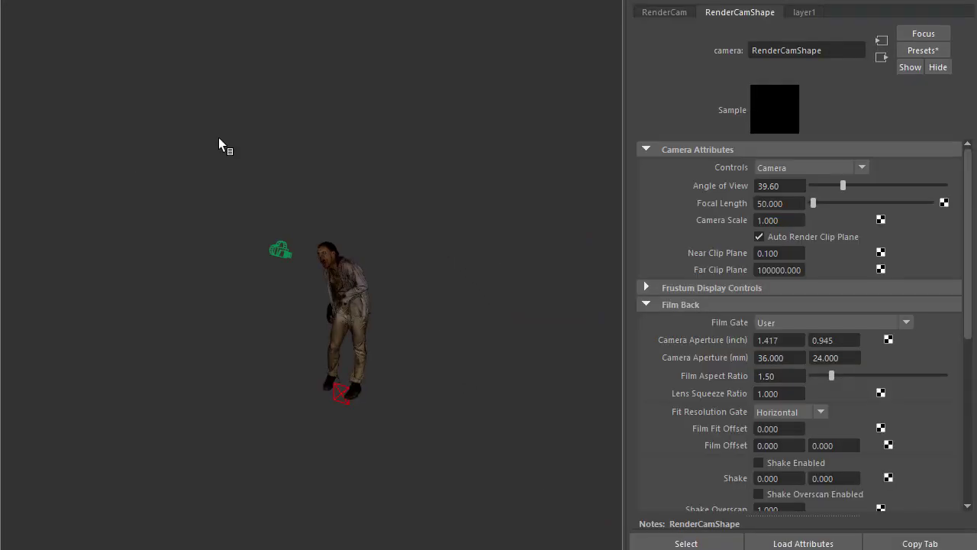
Save the RenderCam transform as an attribute preset and bring up the Outliner
click(662, 13)
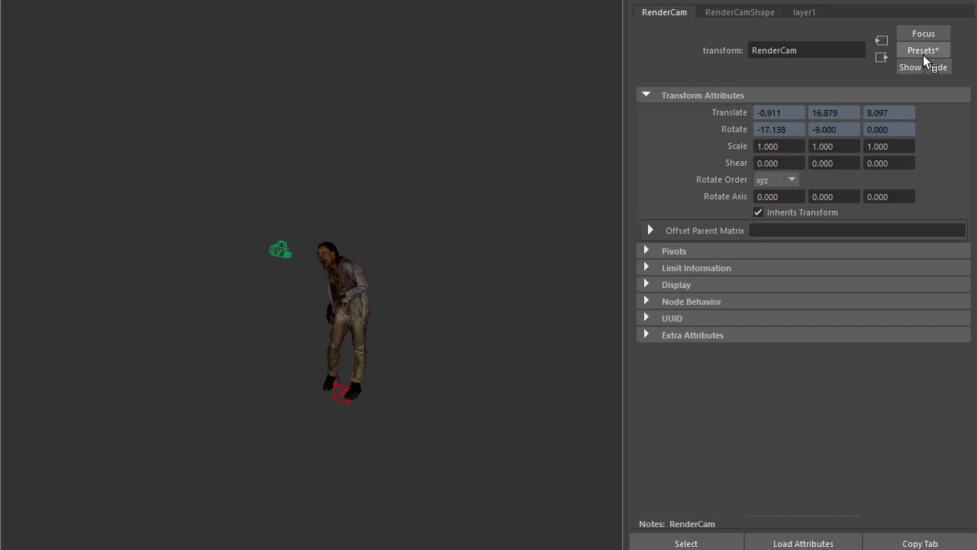
click(923, 49)
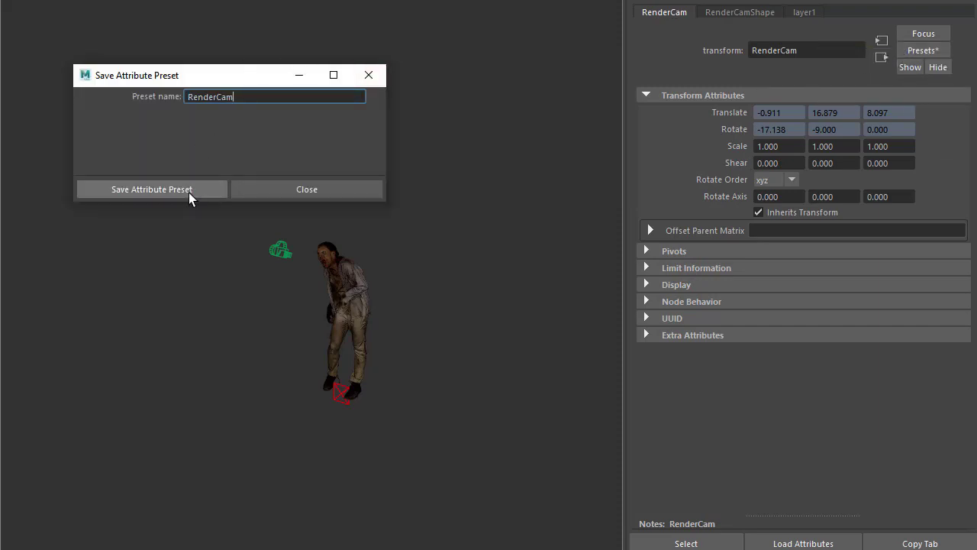
click(151, 189)
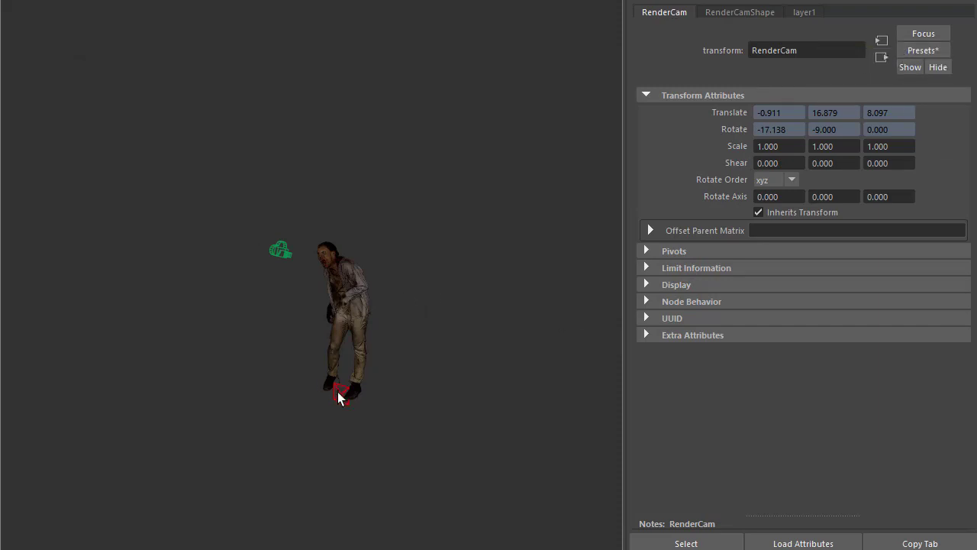
click(922, 50)
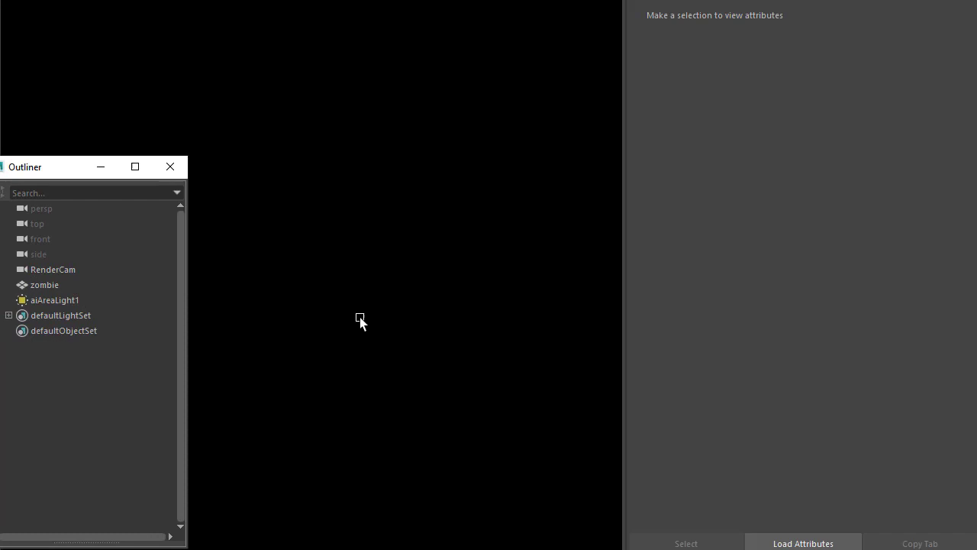
Select aiAreaLight1 and reduce its Spread from 1 to about 0.3 on aiAreaLightShape1
click(55, 299)
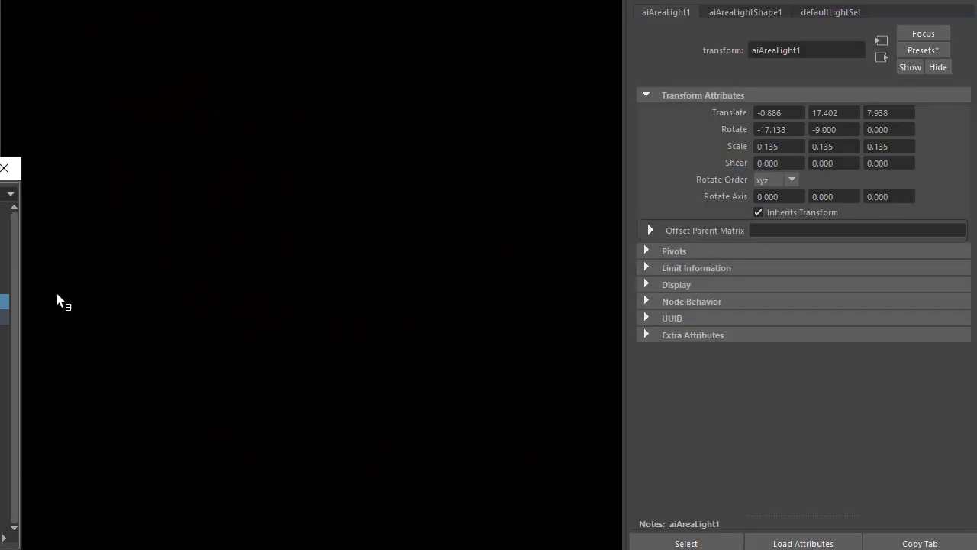
click(745, 12)
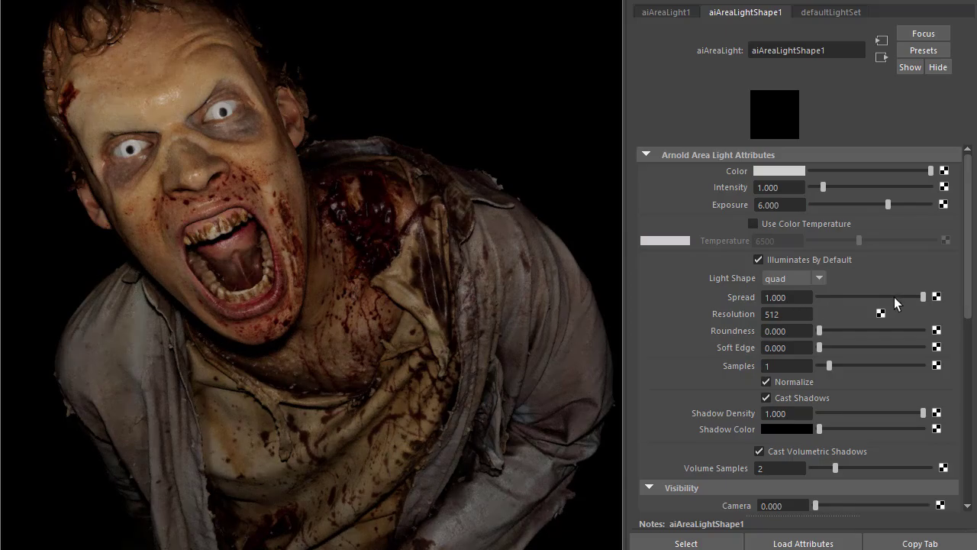
drag(923, 296, 853, 296)
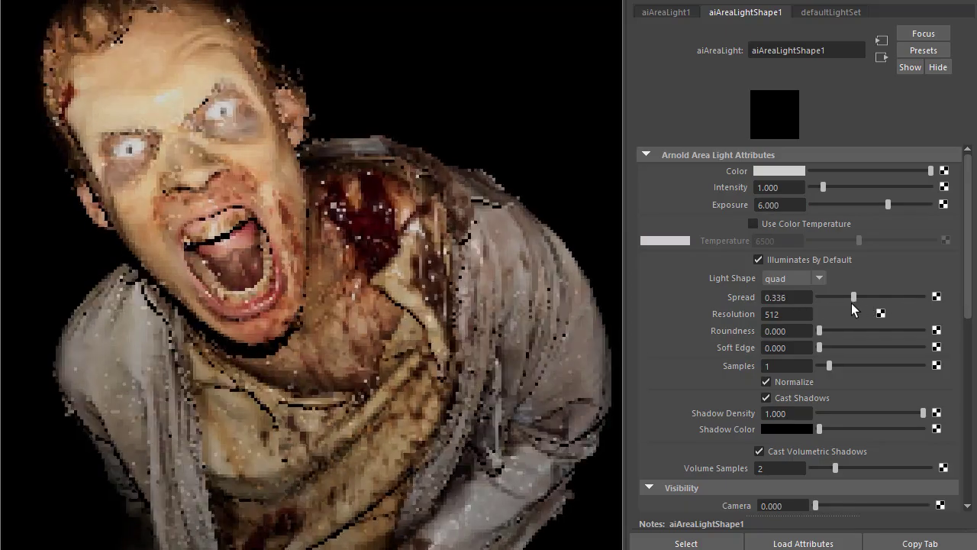
drag(854, 296, 846, 296)
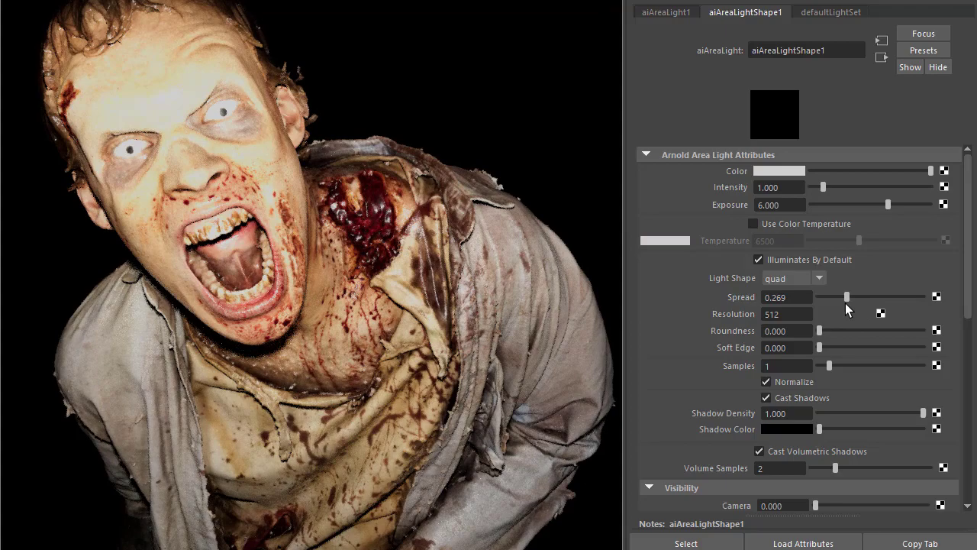
drag(837, 296, 847, 297)
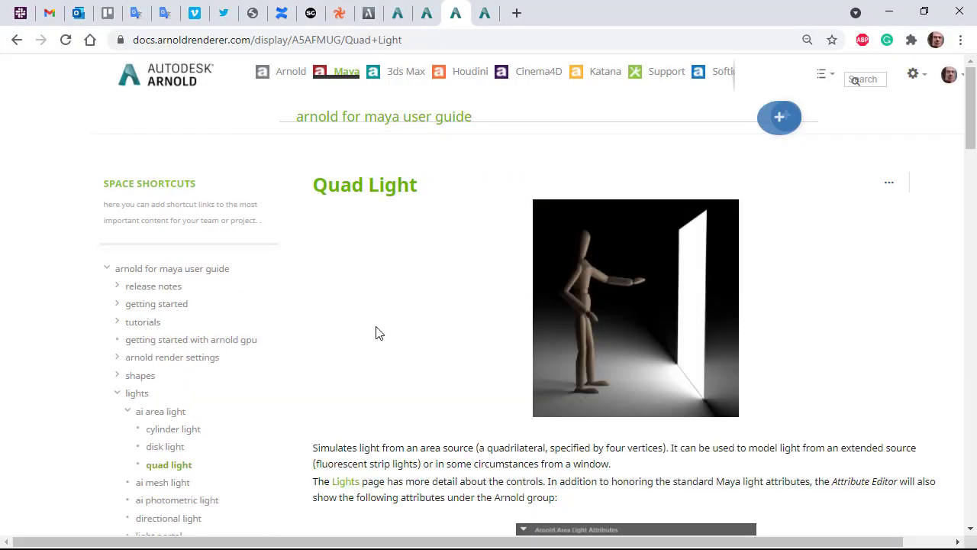
Scroll the Quad Light docs to Spread and highlight the sentence on lower spread focusing light
scroll(down, 3)
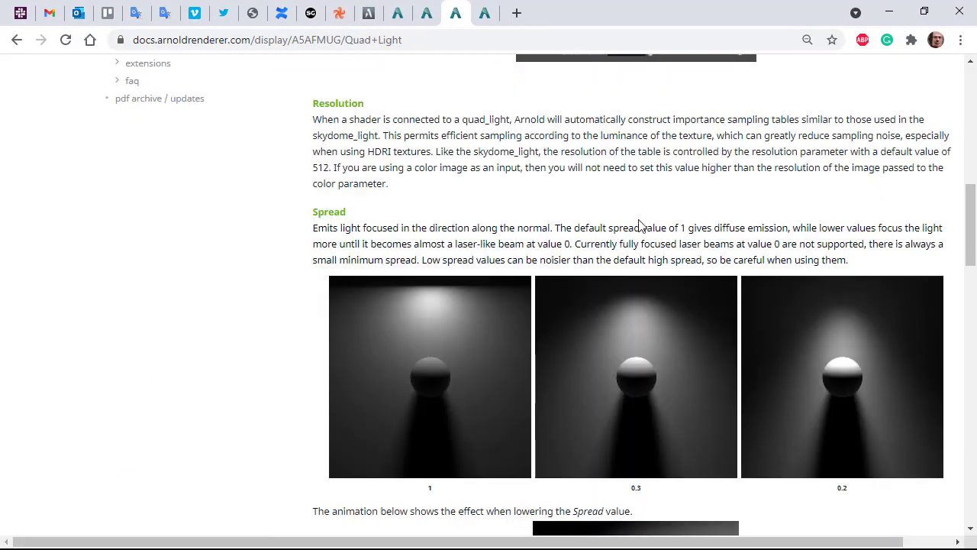
drag(806, 228, 847, 260)
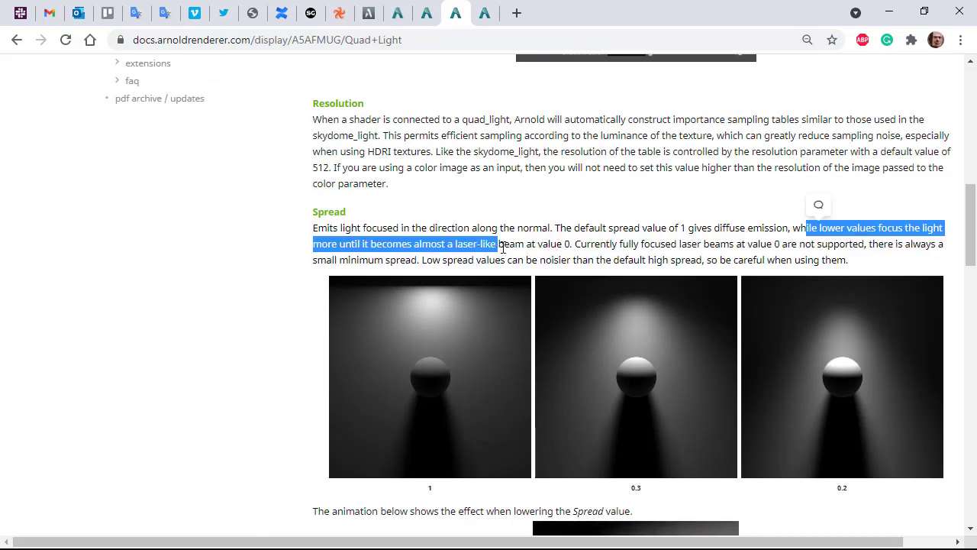
click(504, 245)
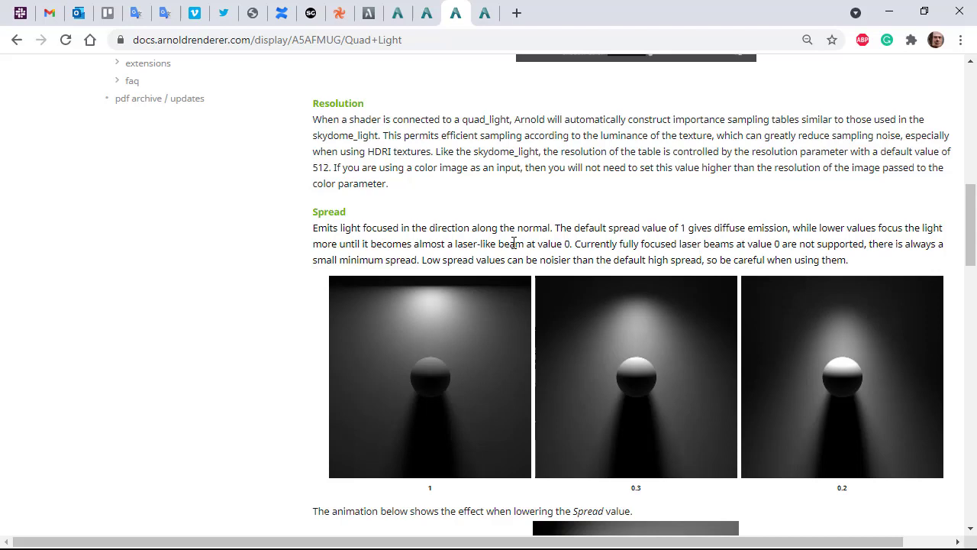
Preview the spread 1 and spread 0.2 example images, closing each afterward
click(429, 375)
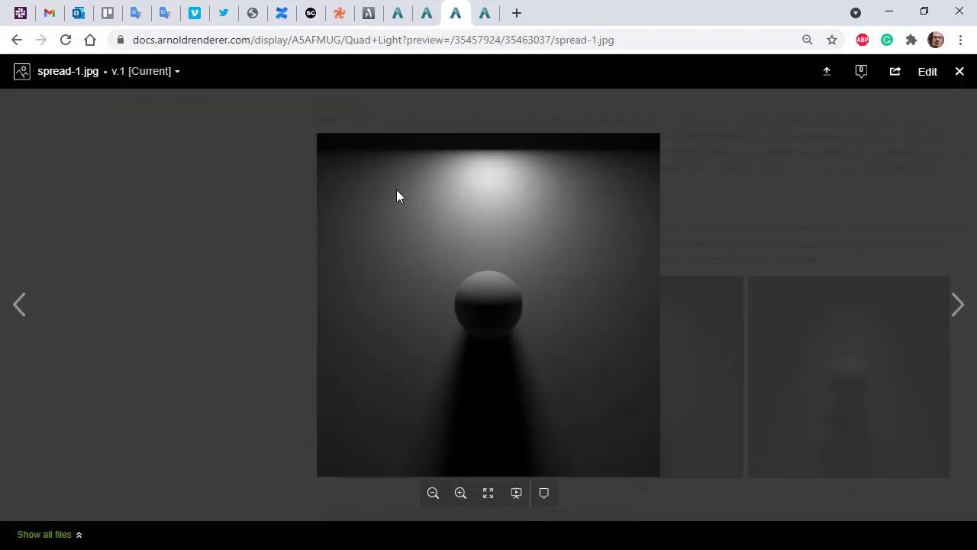
mouse_move(472, 192)
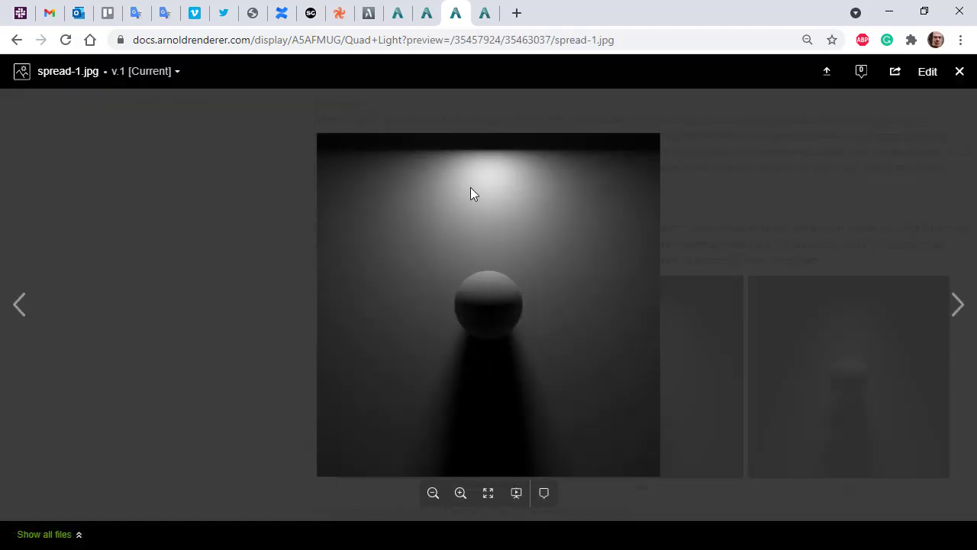
click(959, 71)
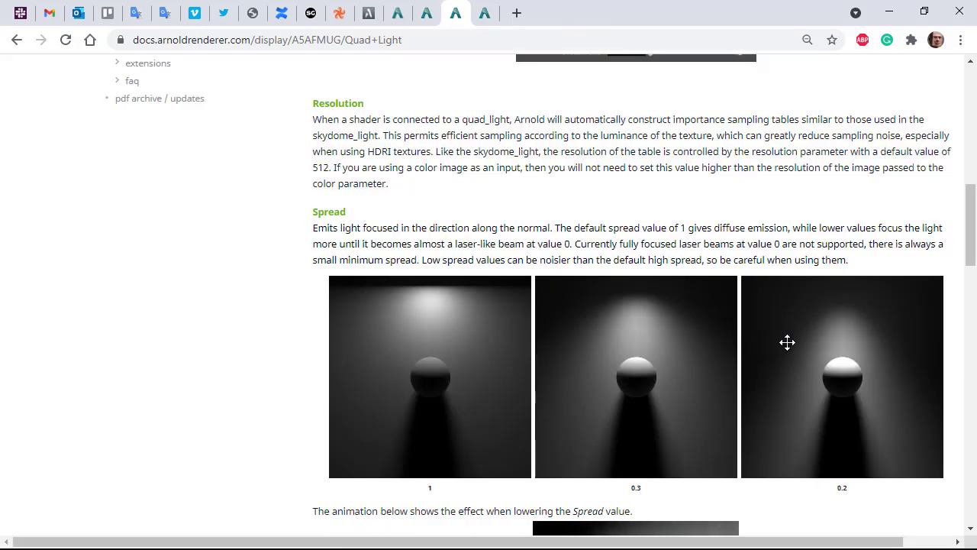
click(843, 375)
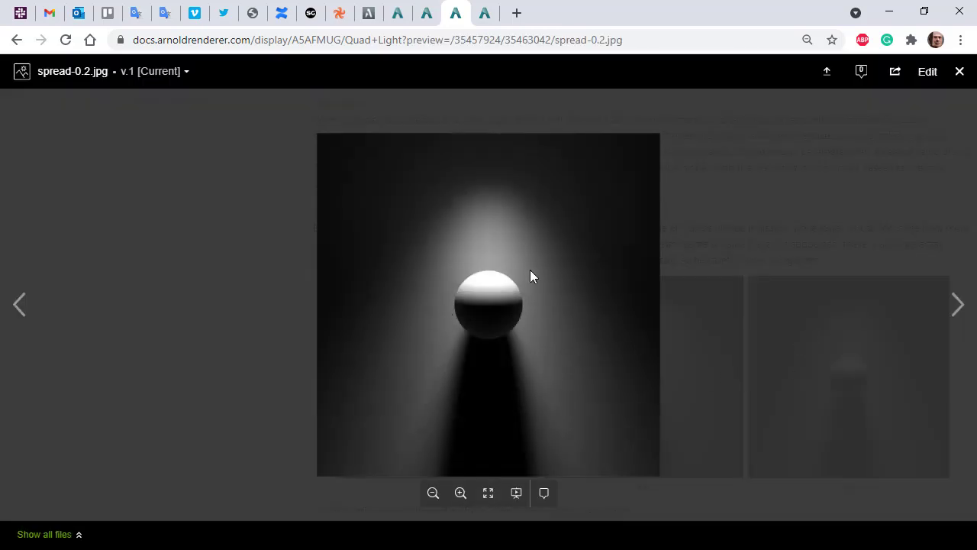
click(959, 72)
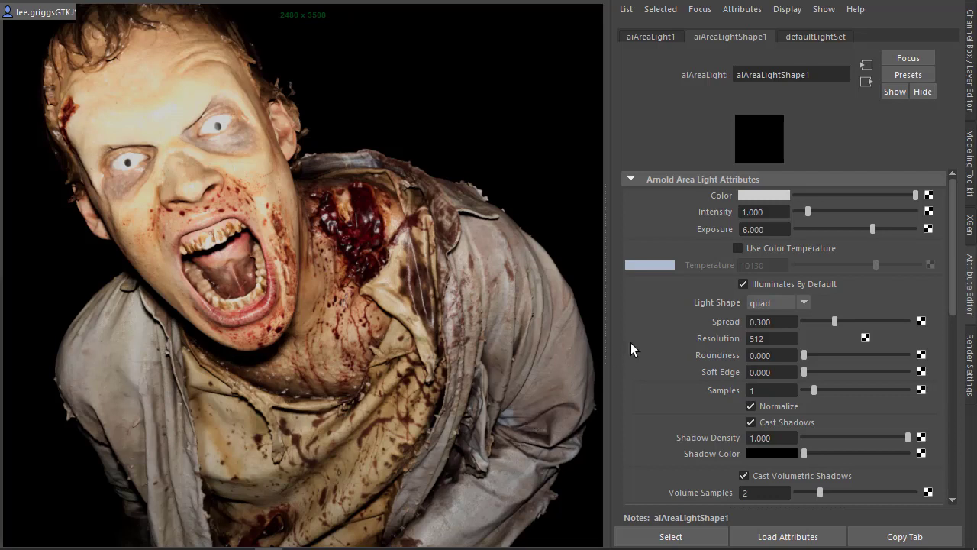
Add a Light Decay filter to the area light with Use Far Attenuation enabled
scroll(down, 3)
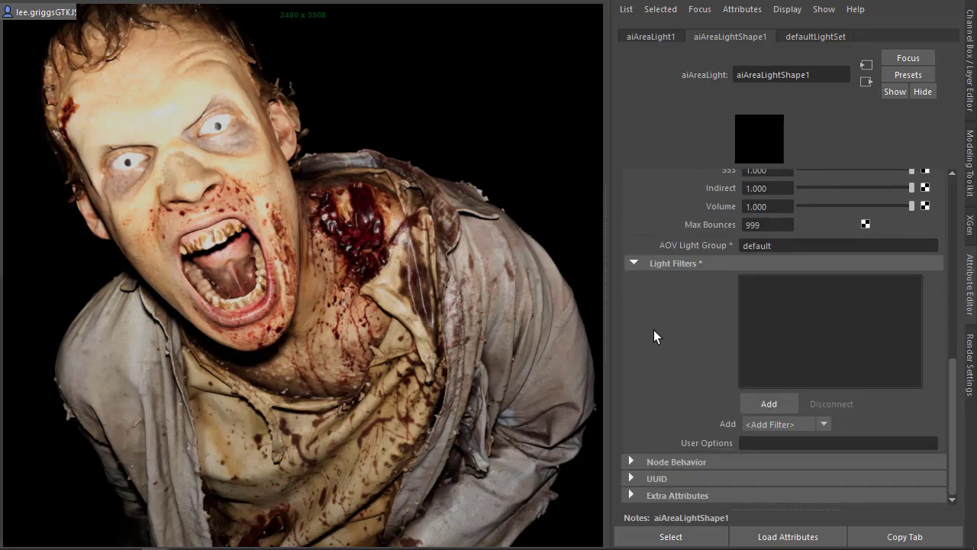
click(769, 404)
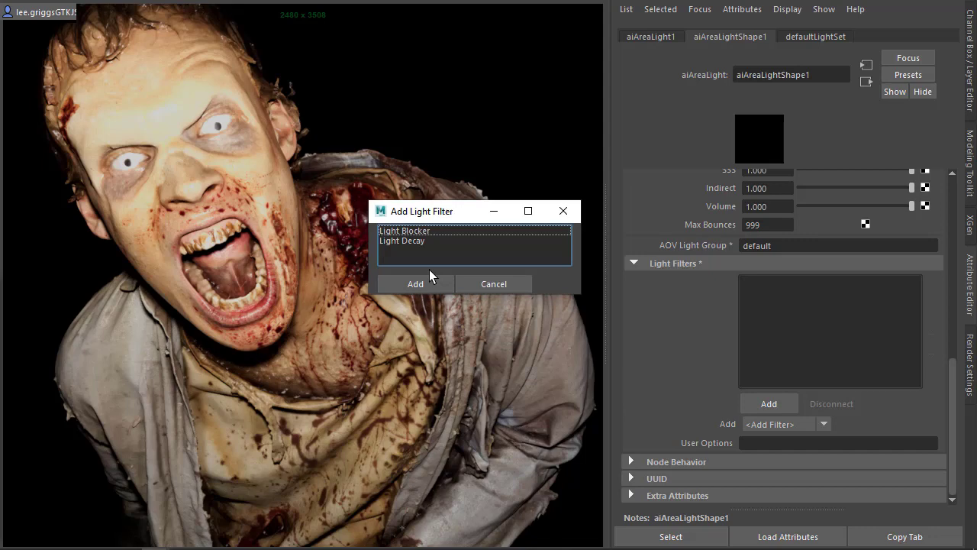
click(401, 241)
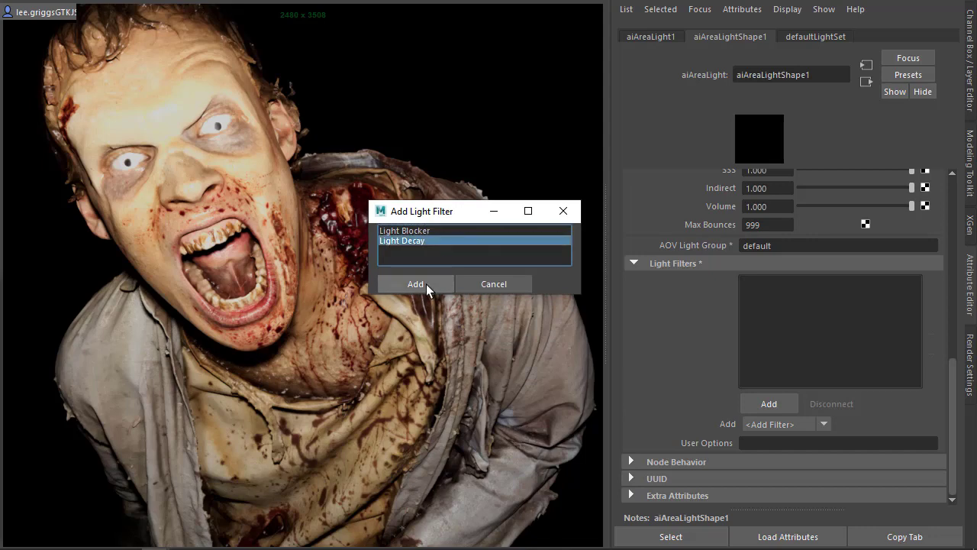
click(415, 282)
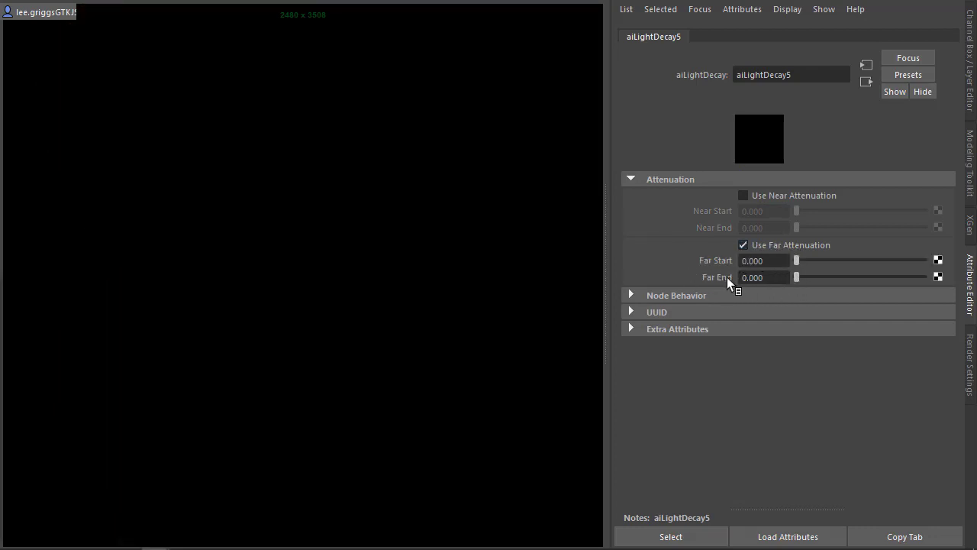
Raise aiLightDecay5's Far End from 0.42 to about 11.28, then return to aiAreaLightShape1
text(0.420)
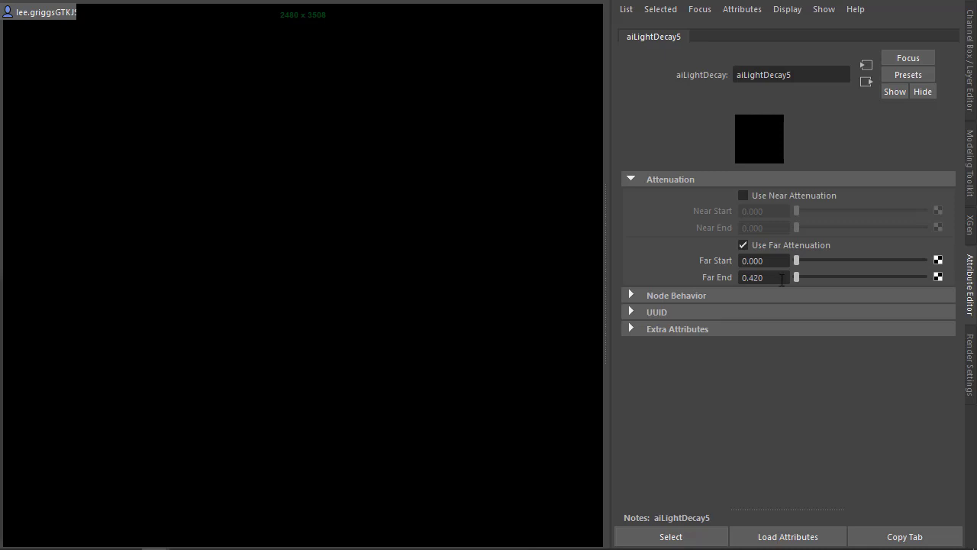
text(2.500)
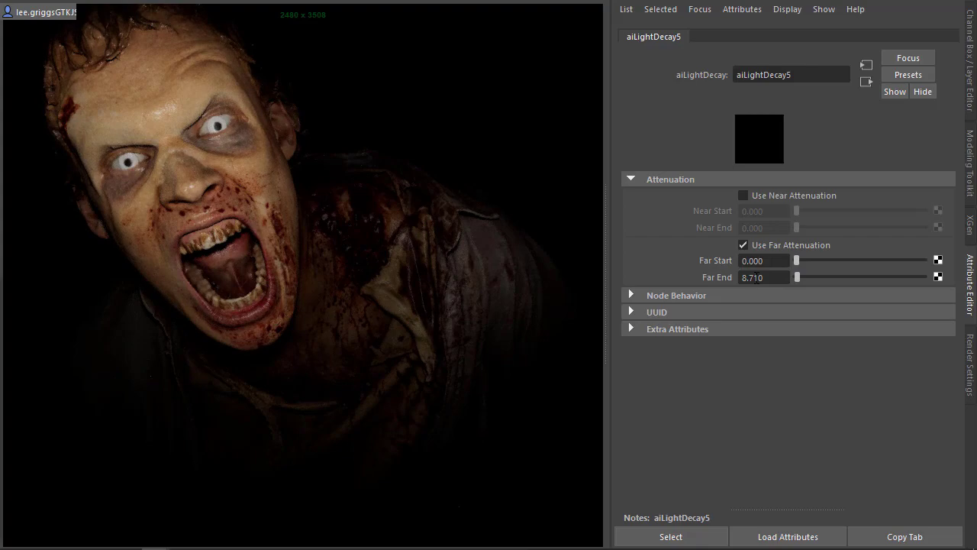
drag(797, 277, 868, 276)
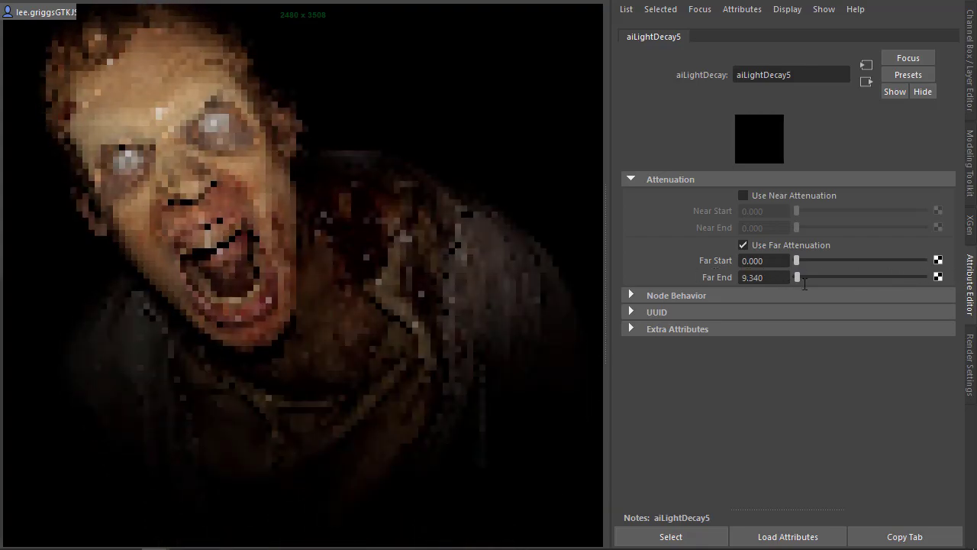
drag(798, 278, 825, 278)
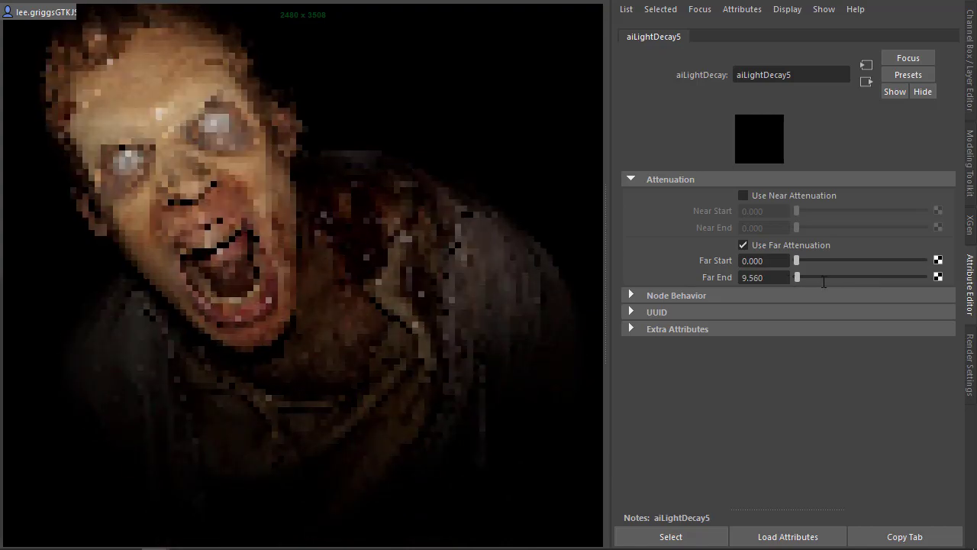
drag(797, 278, 824, 277)
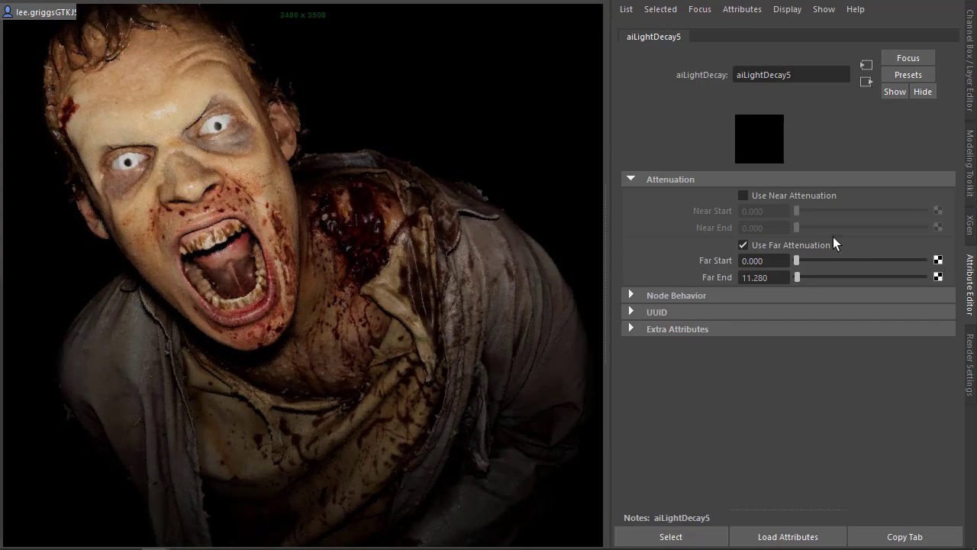
click(730, 37)
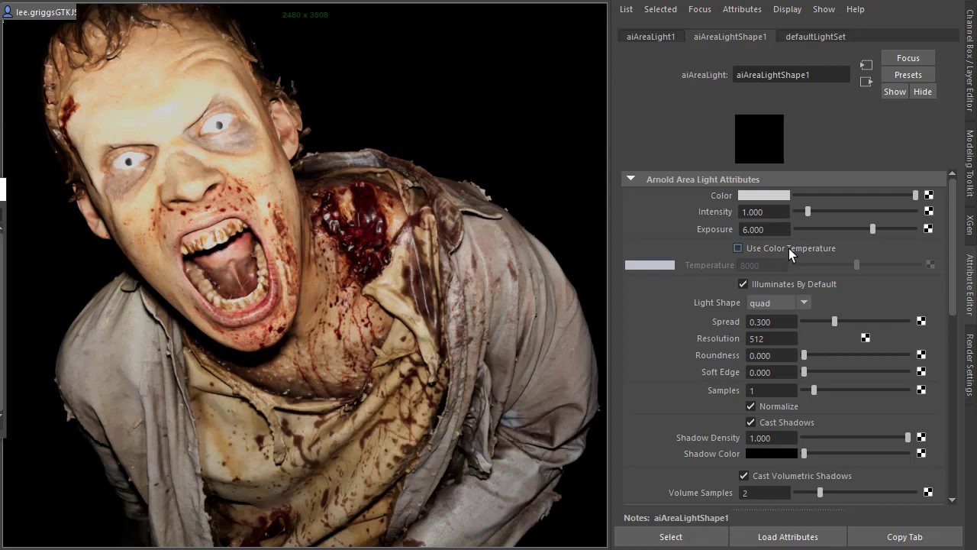
mouse_move(756, 255)
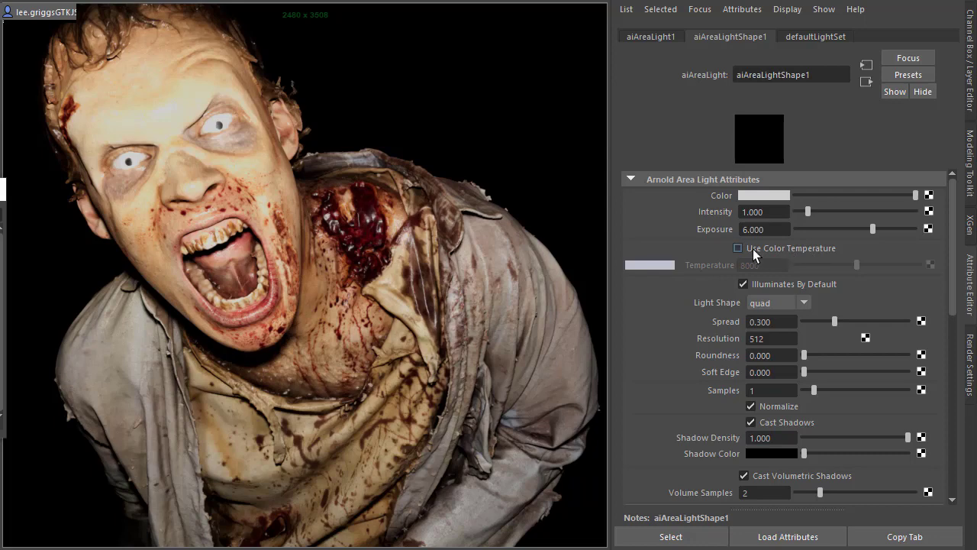
Enable Use Color Temperature on the area light and raise it to about 10130
click(738, 247)
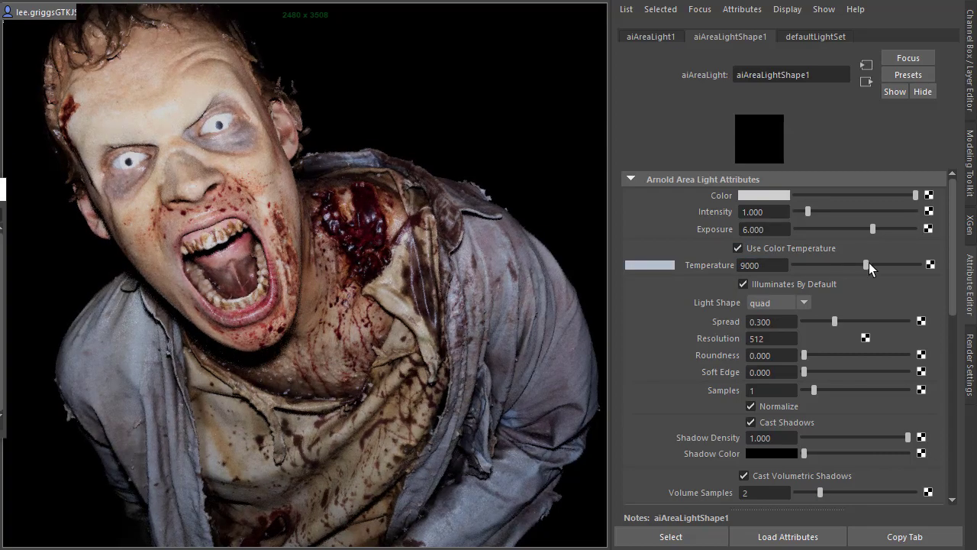
drag(861, 264, 876, 265)
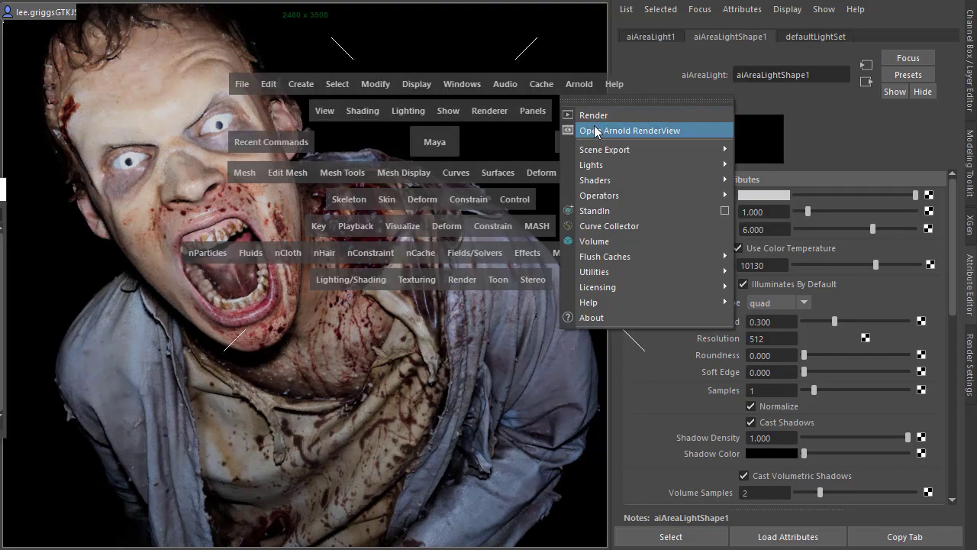
In Arnold RenderView, add a White Balance imager in temperature mode set to 3500
click(632, 129)
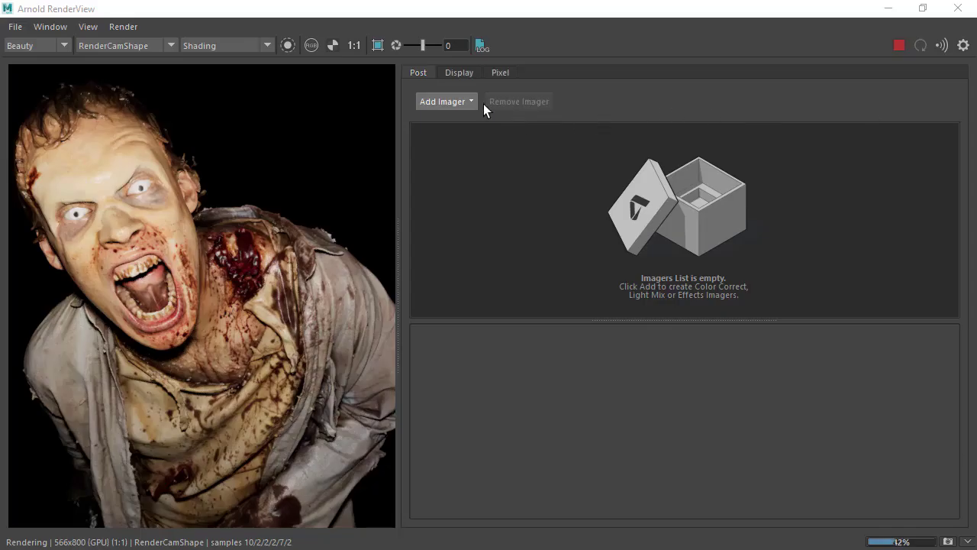
click(441, 101)
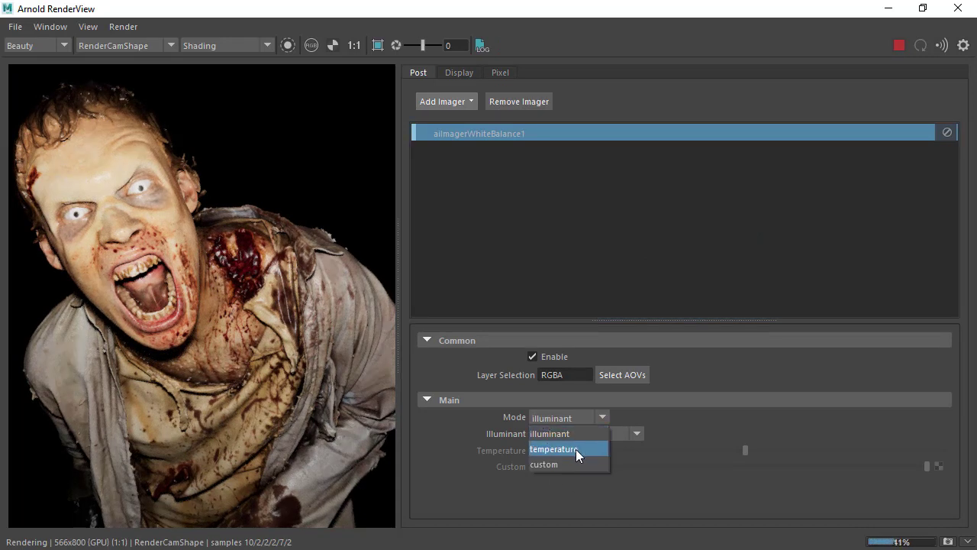
click(553, 449)
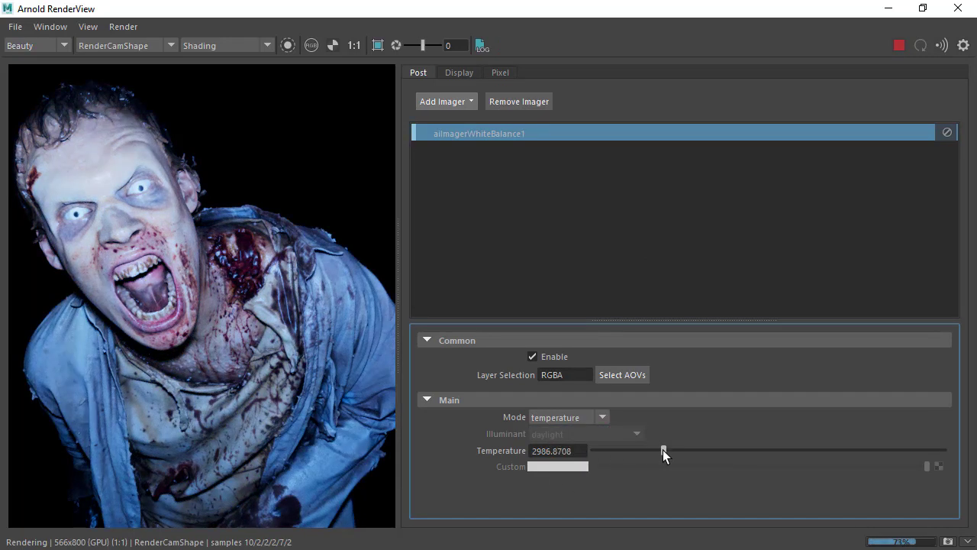
drag(663, 449, 678, 449)
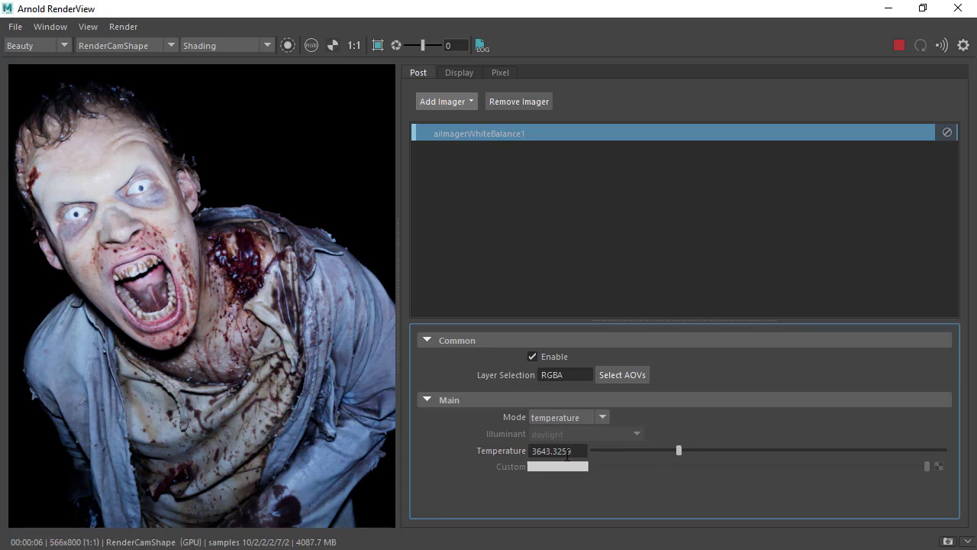
drag(678, 449, 675, 449)
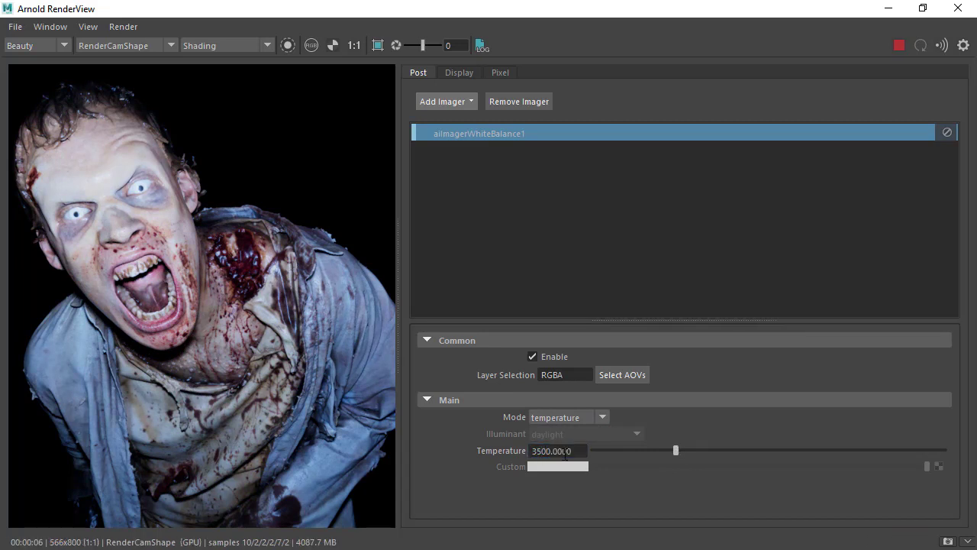
click(441, 100)
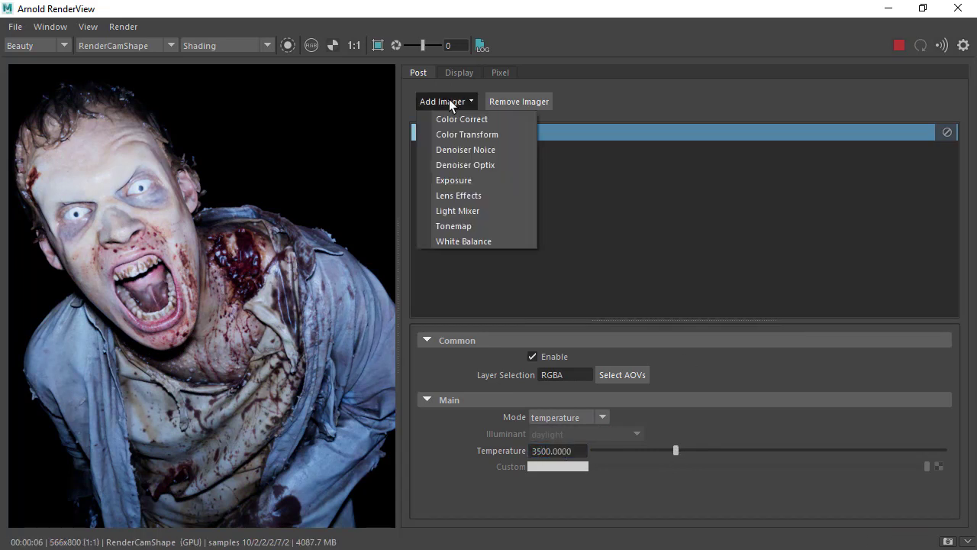
Add a Lens Effects imager with vignetting about 31.46 and hide the side panel
click(465, 241)
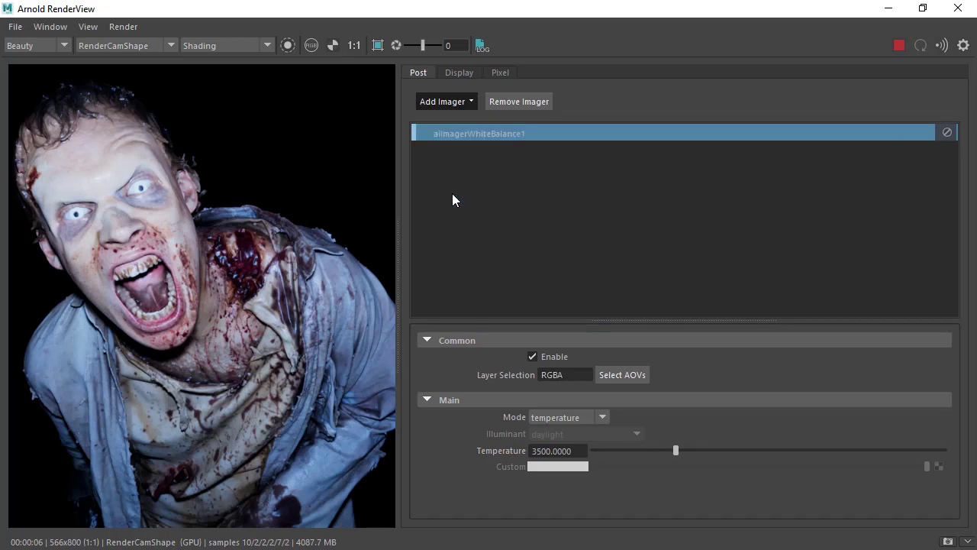
click(446, 100)
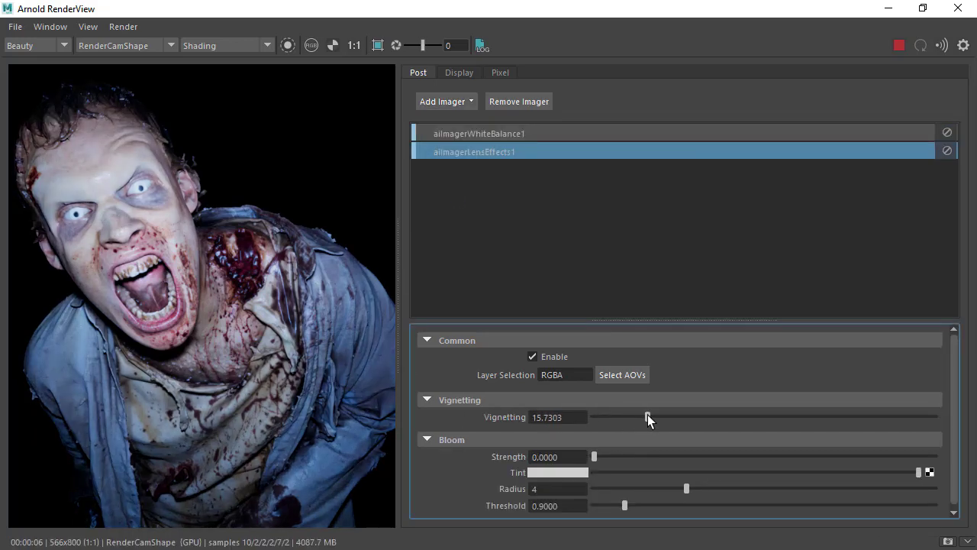
drag(647, 417, 651, 416)
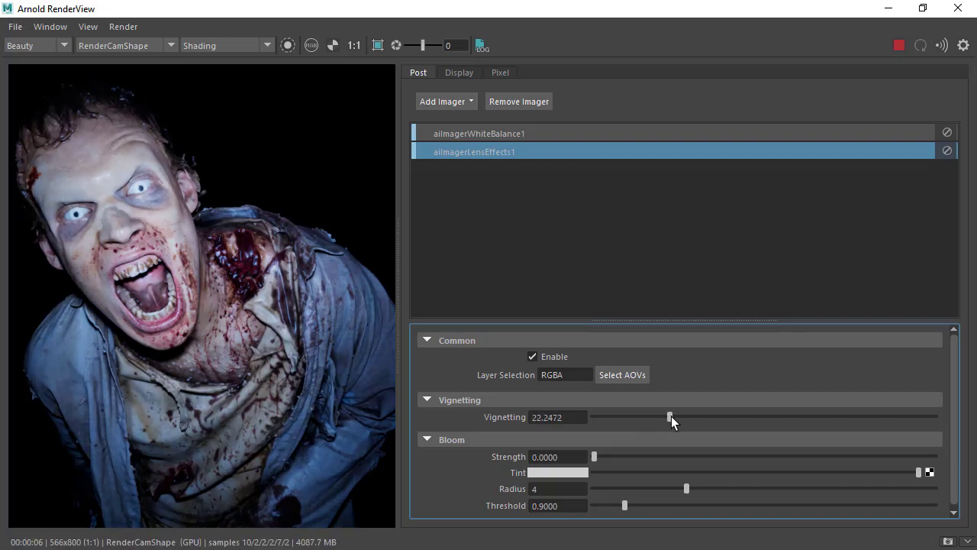
drag(669, 417, 700, 416)
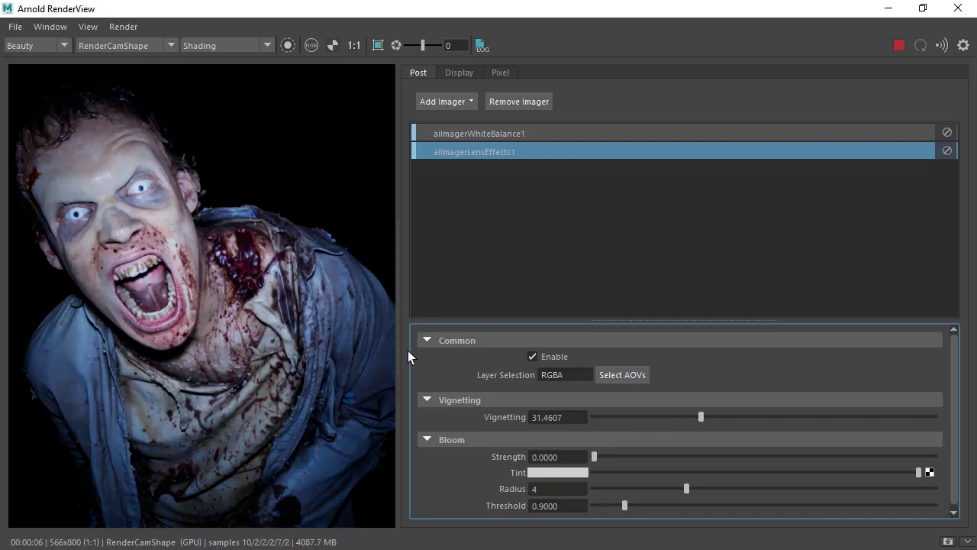
click(962, 46)
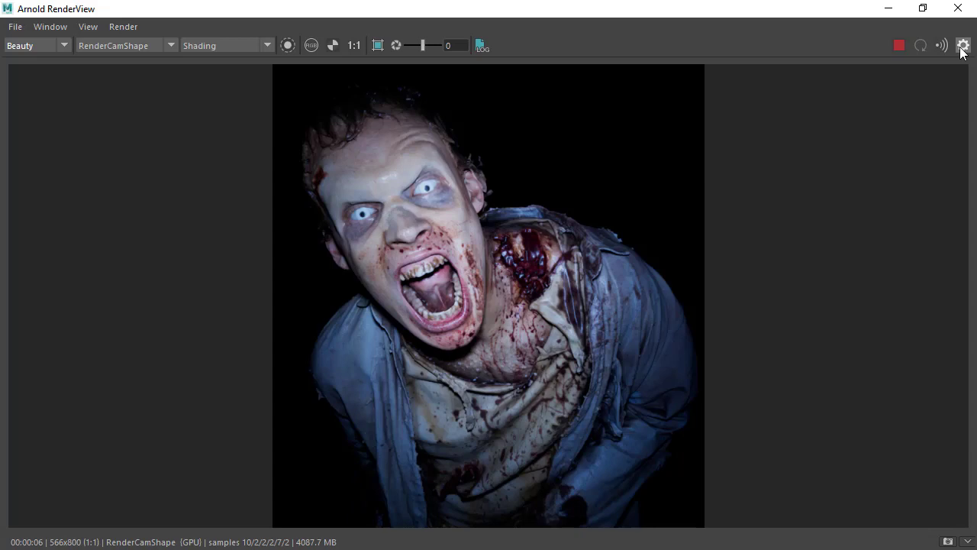